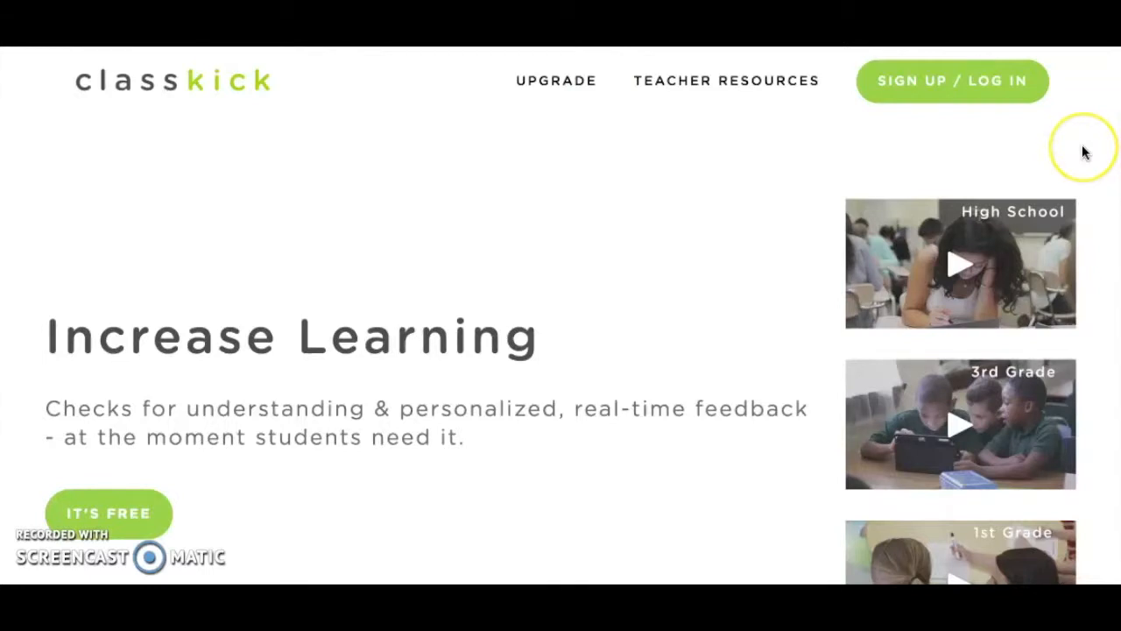
mouse_move(1085, 151)
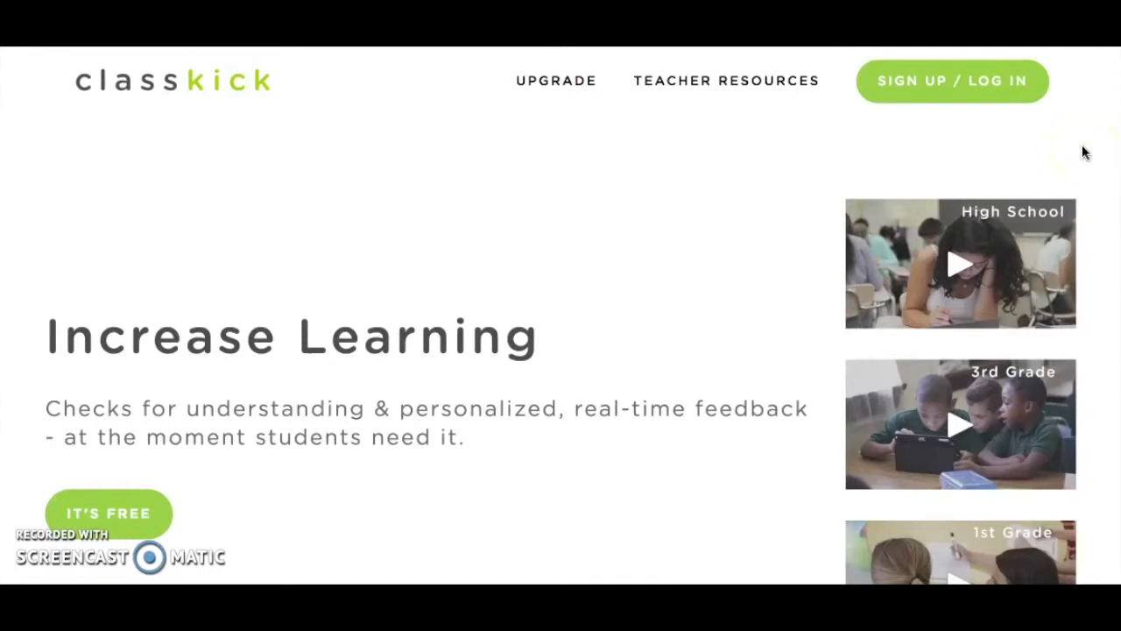
Scroll the Classkick home page down to the teacher and student overview
scroll(down, 3)
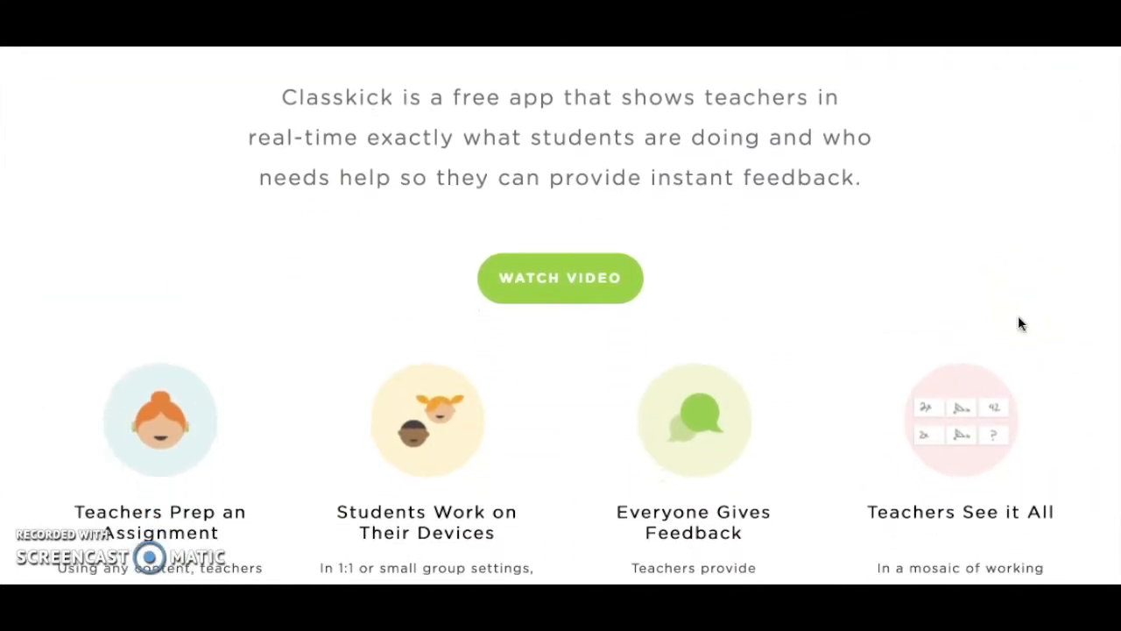
Scroll further to read the four feature panels on prep, work, feedback and monitoring
scroll(down, 3)
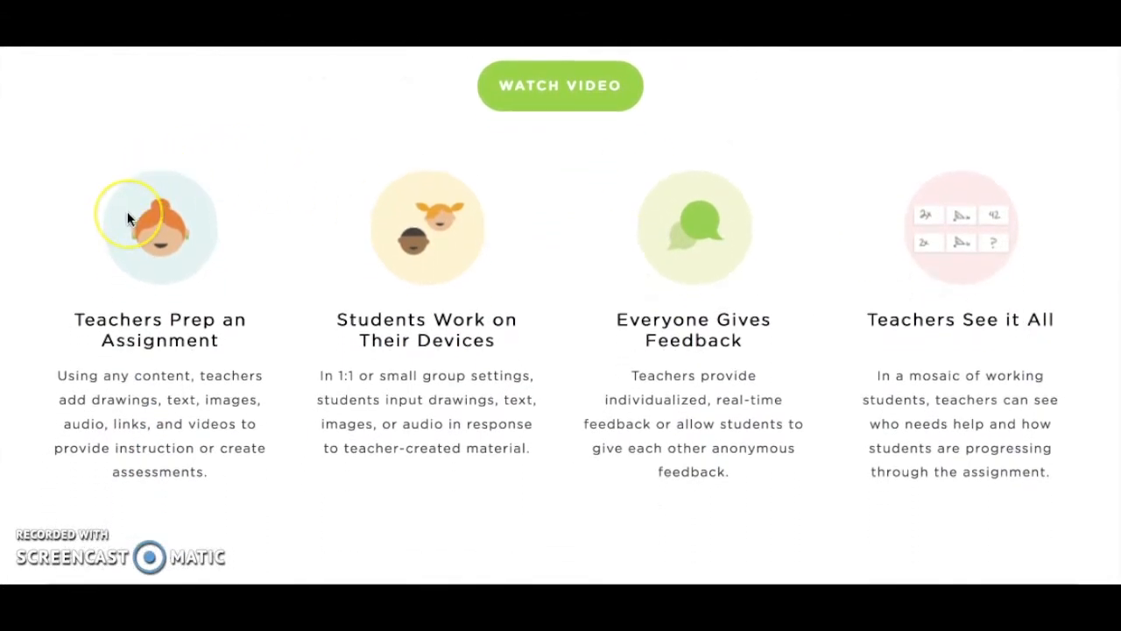
mouse_move(277, 165)
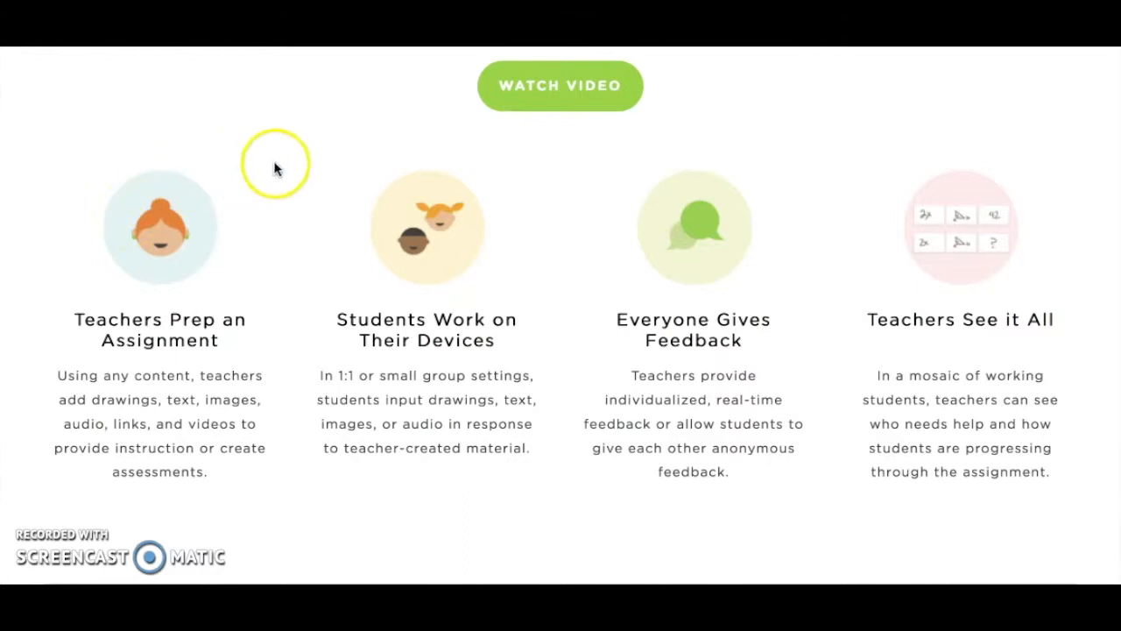
mouse_move(396, 214)
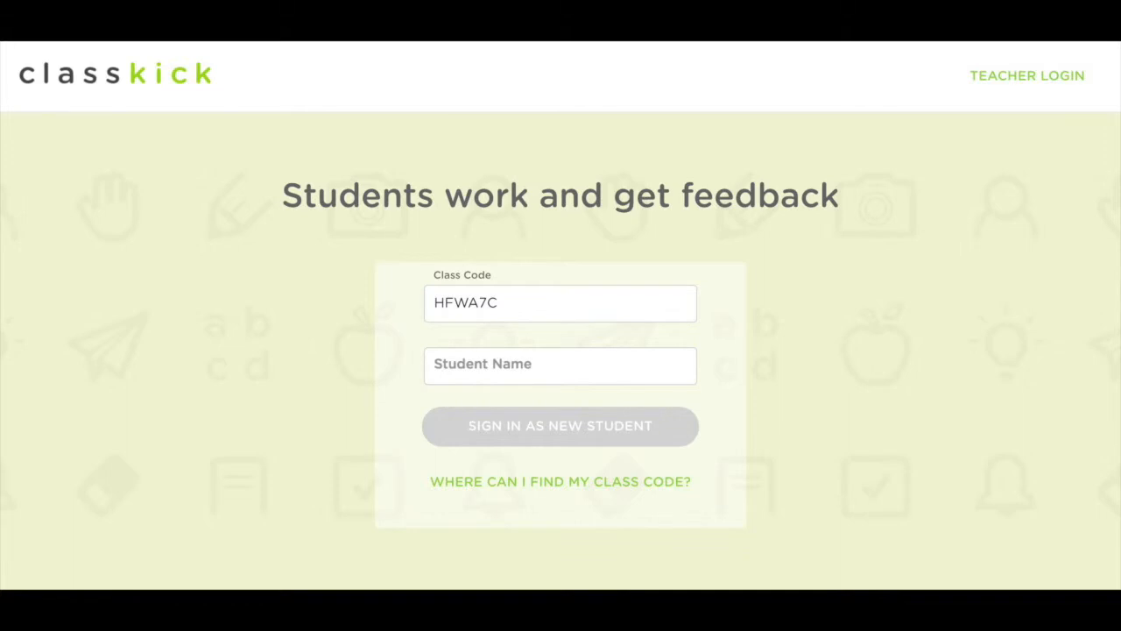
click(1026, 76)
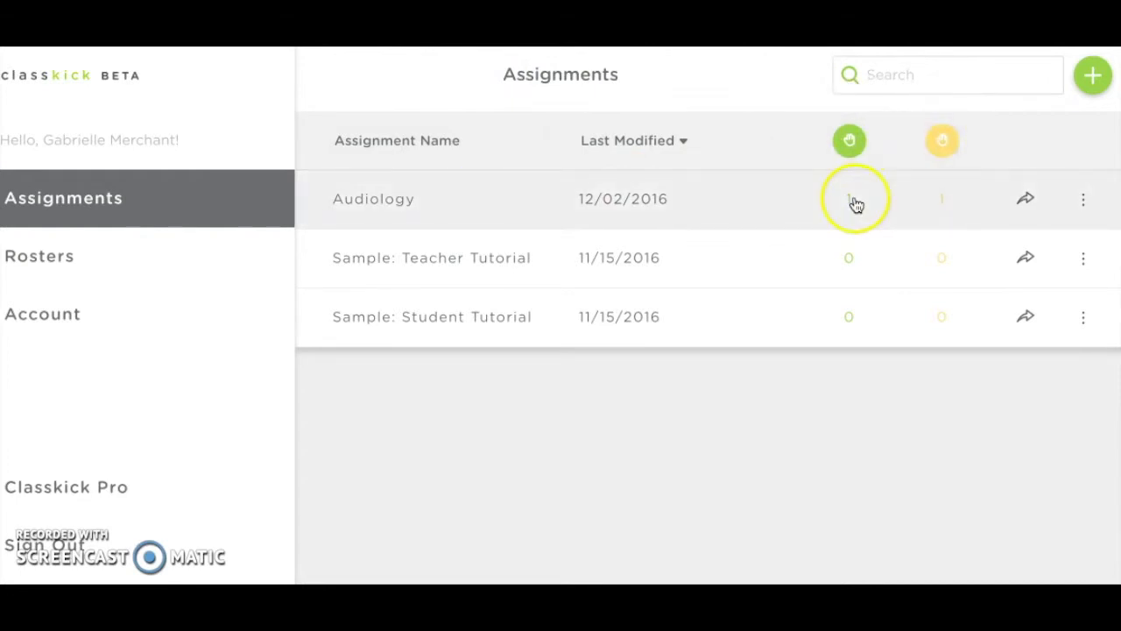
mouse_move(939, 210)
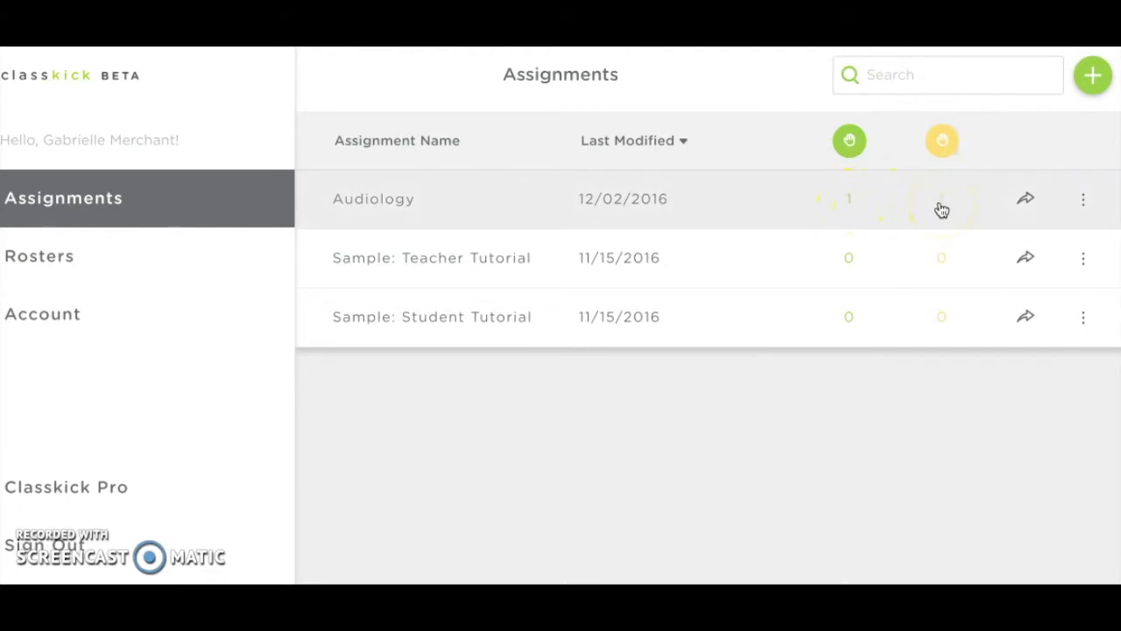
Open the Audiology assignment from the Assignments list for editing
click(374, 200)
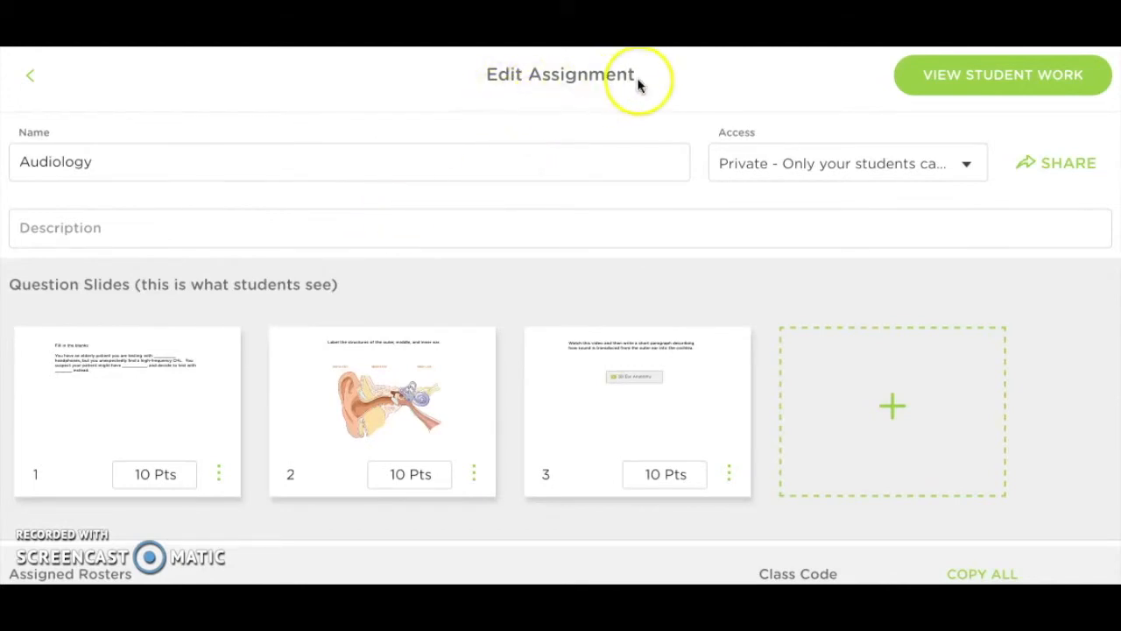
mouse_move(333, 173)
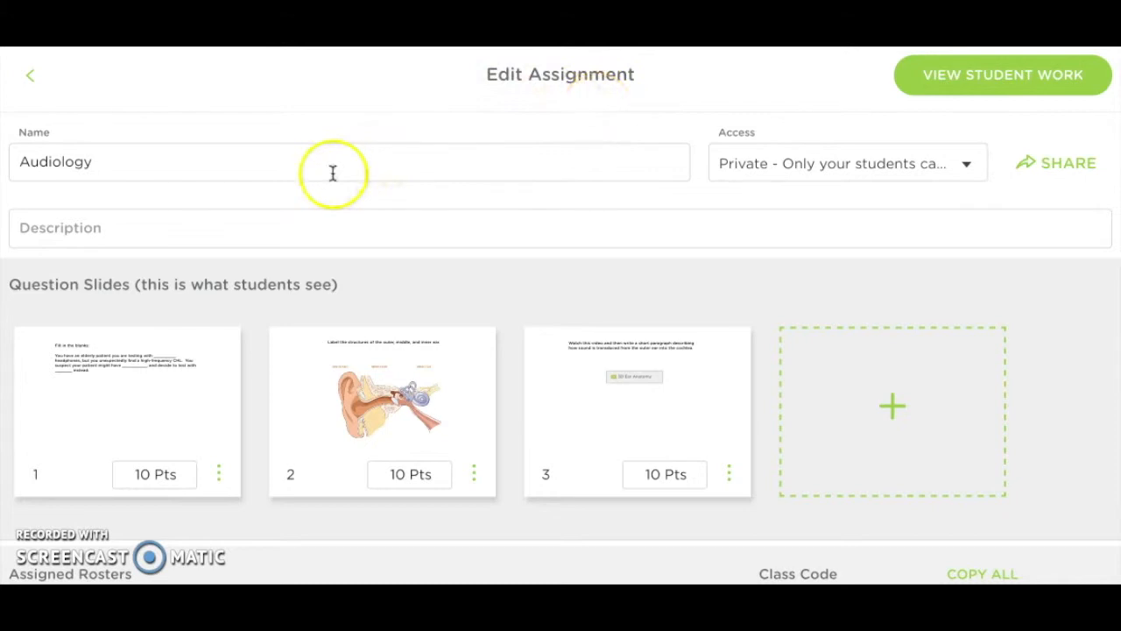
mouse_move(627, 393)
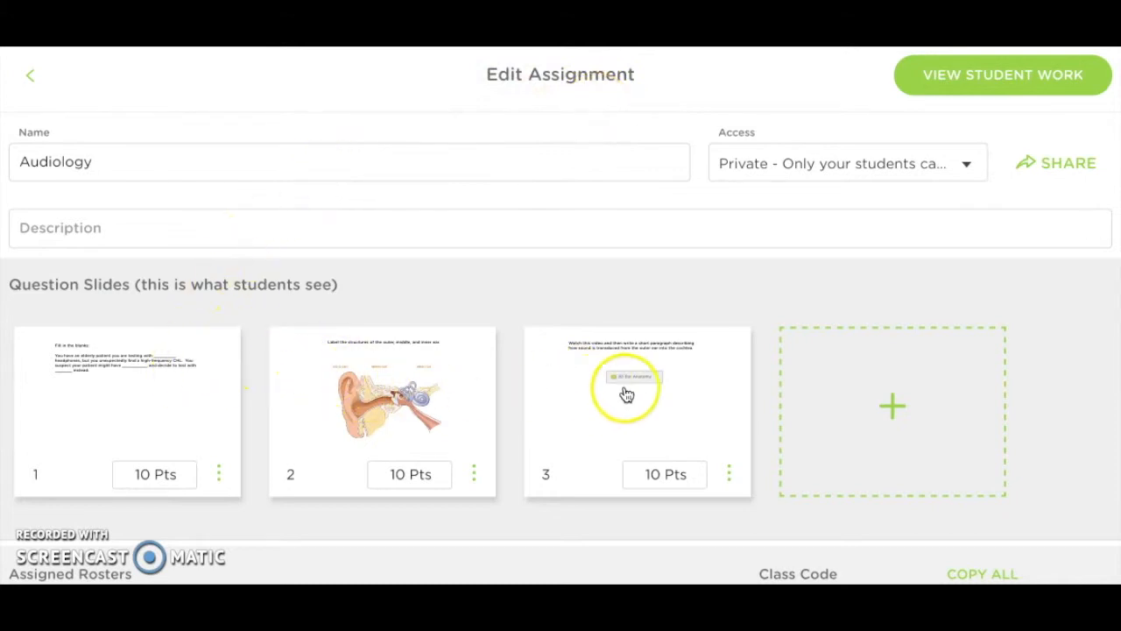
Open the first question slide, the fill-in-the-blanks hearing test scenario
click(126, 403)
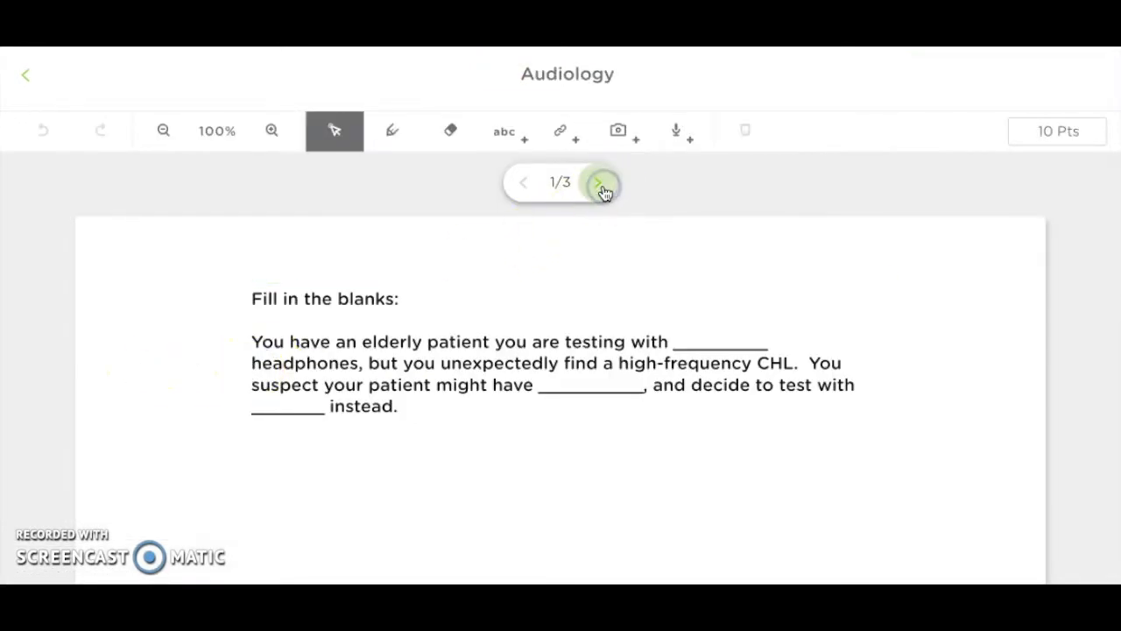
Advance to slide 3 of 3, then return to the Audiology edit page
click(599, 182)
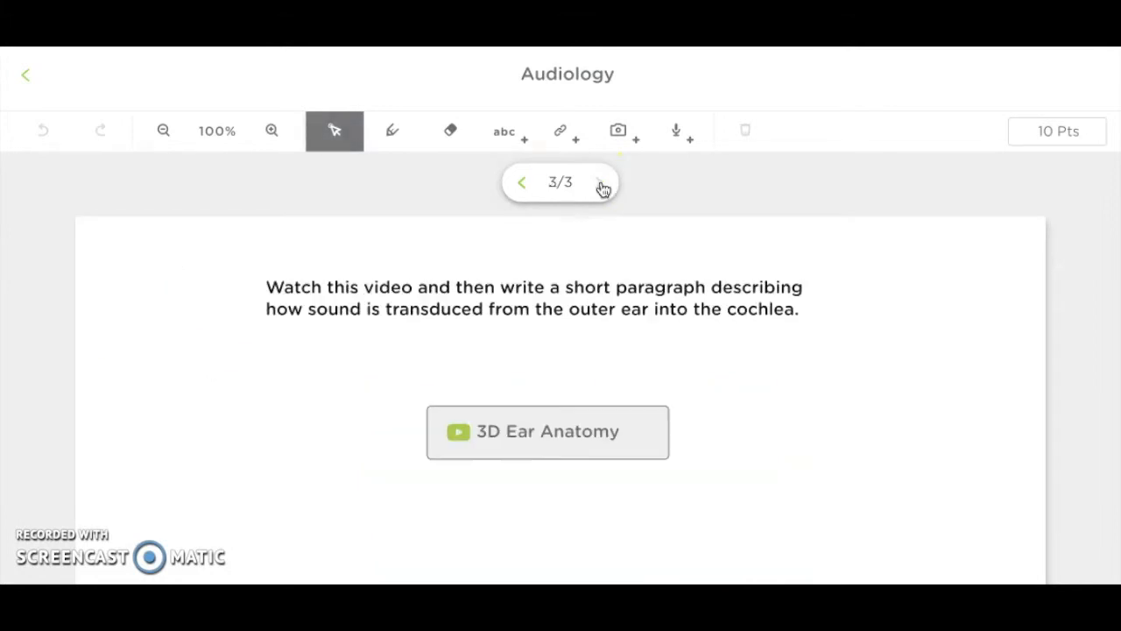
click(26, 73)
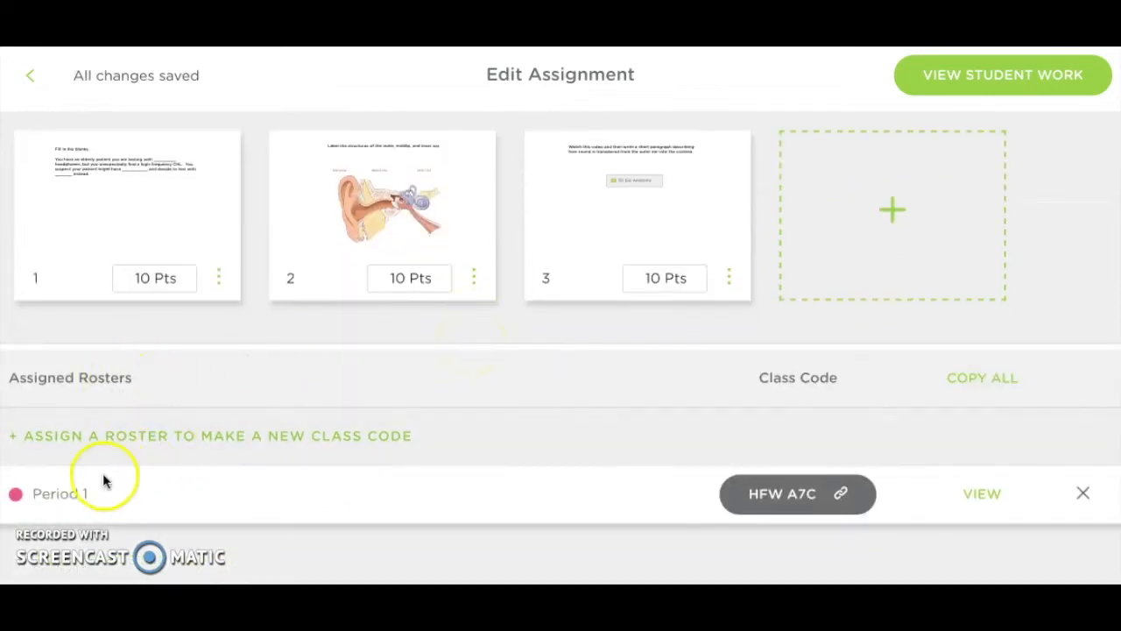
mouse_move(704, 454)
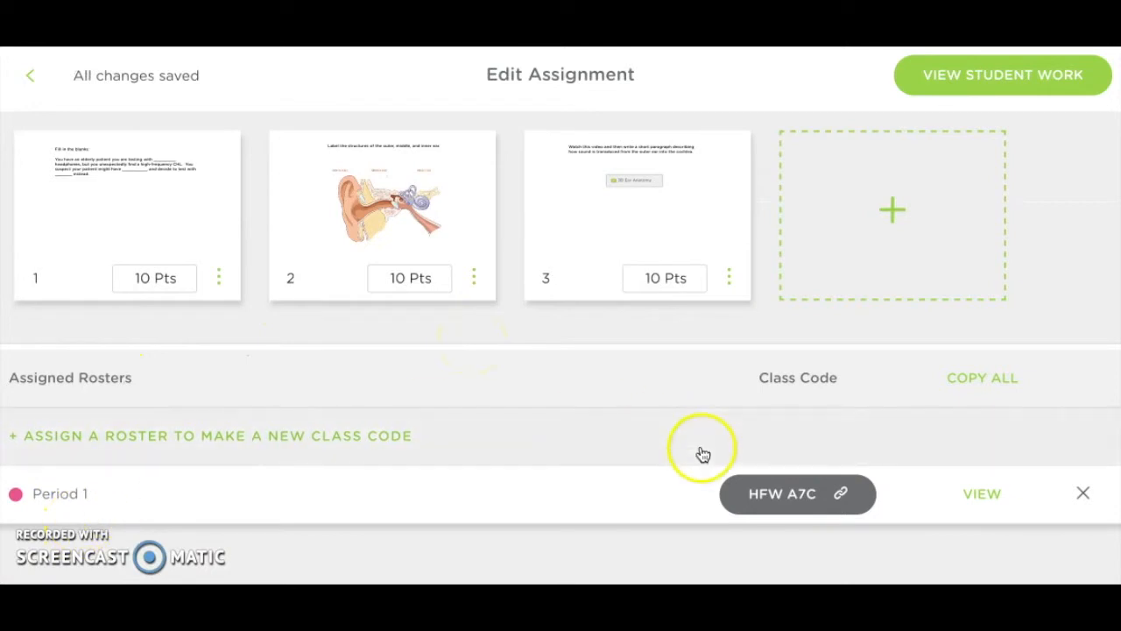
Open View Student Work showing Joe and Susie at 0/30 for Period 1
click(781, 494)
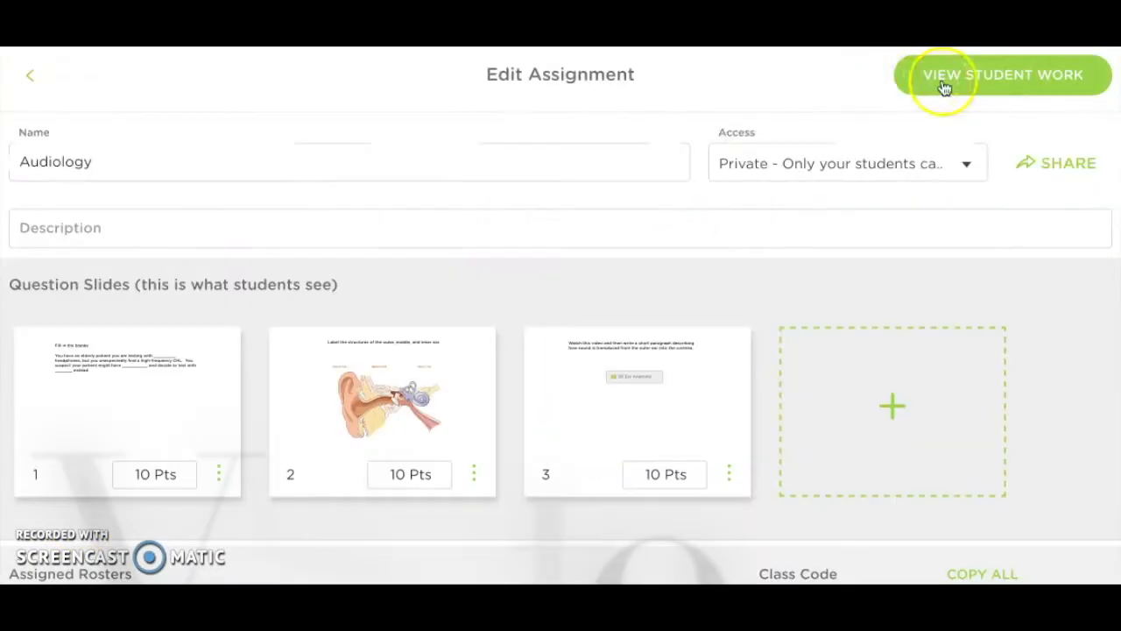
click(1002, 74)
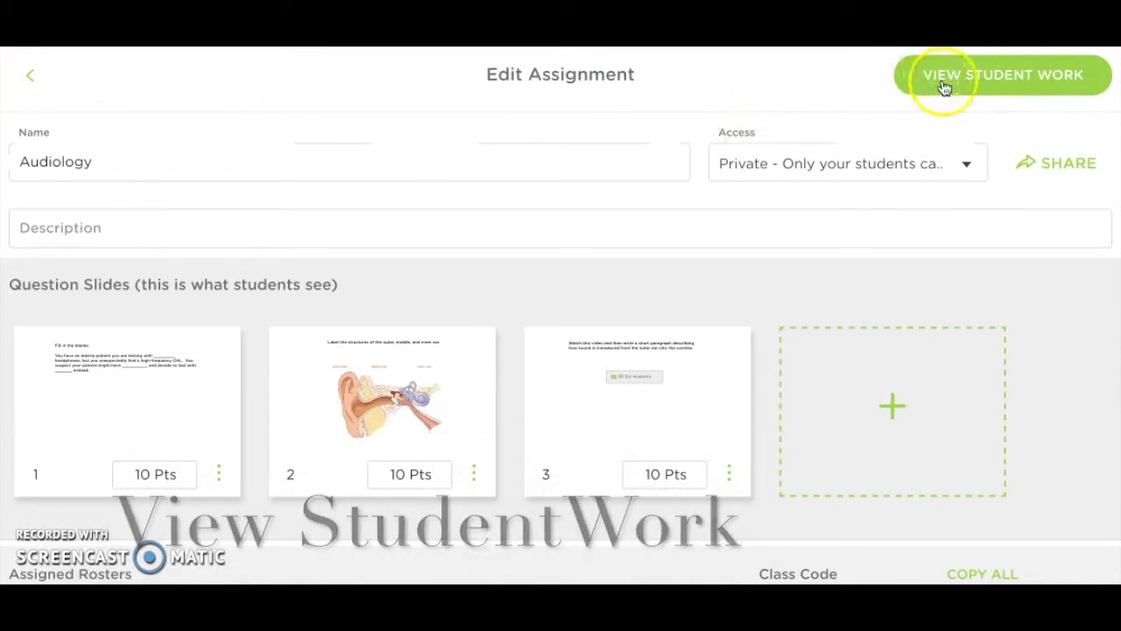
click(1002, 74)
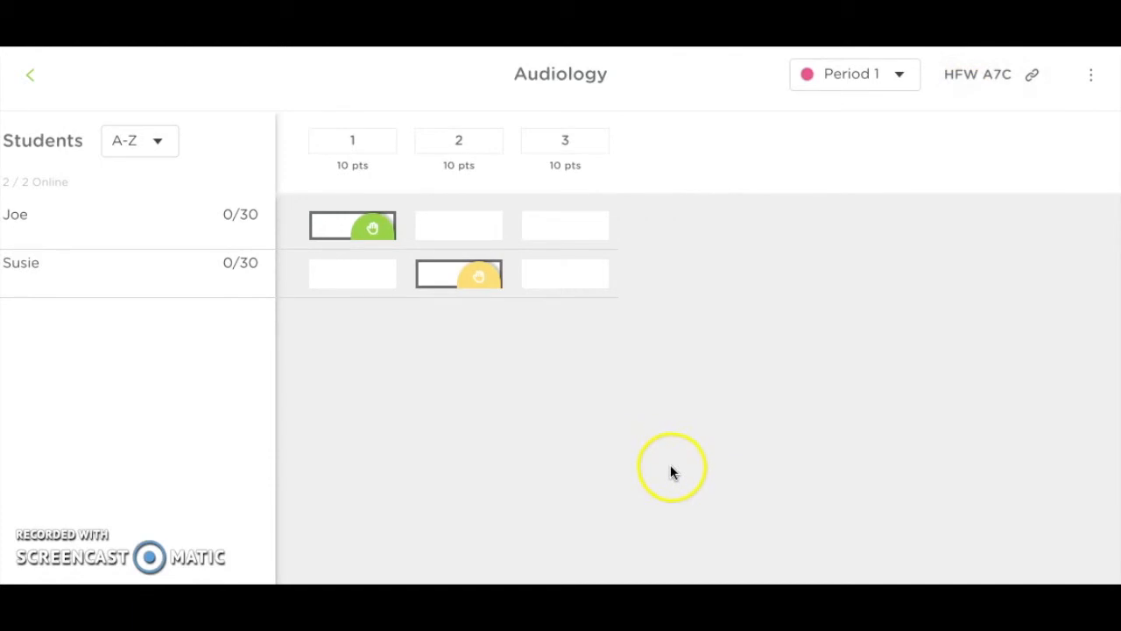
mouse_move(156, 287)
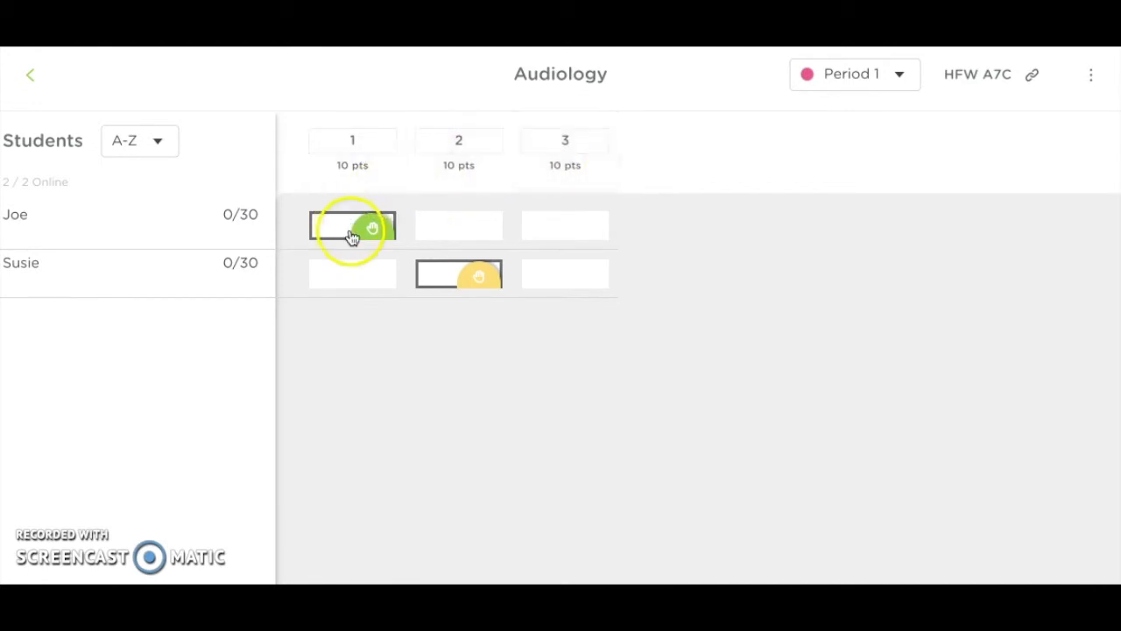
Open Joe's response to question 1 from the student work grid
click(352, 226)
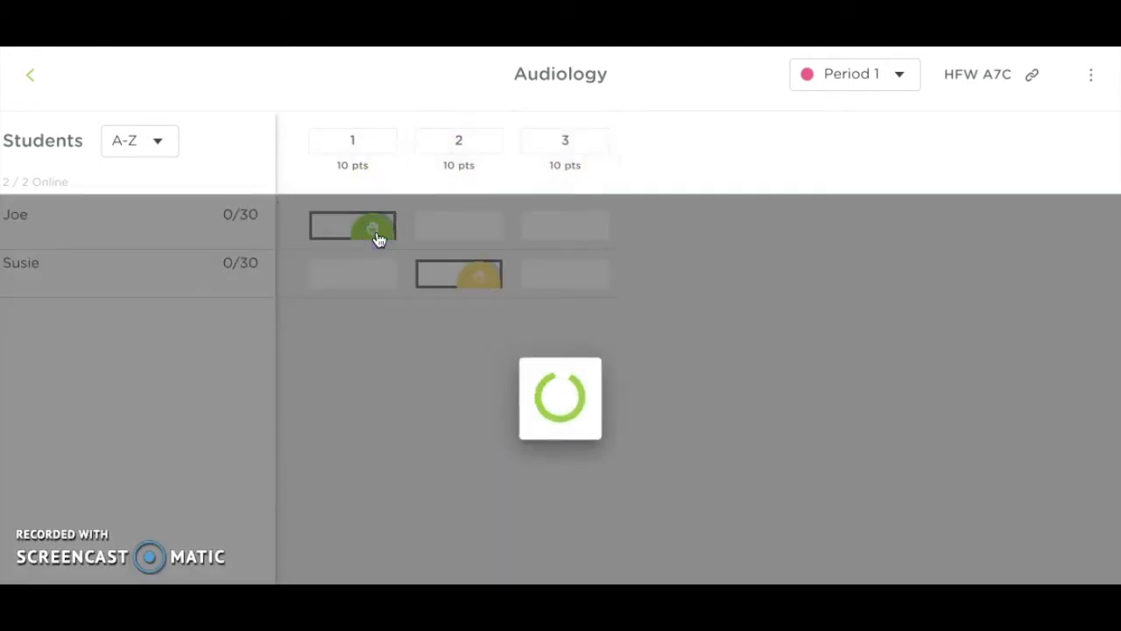
Draw a blue freehand check mark beside Joe's slide 1 answer
click(352, 224)
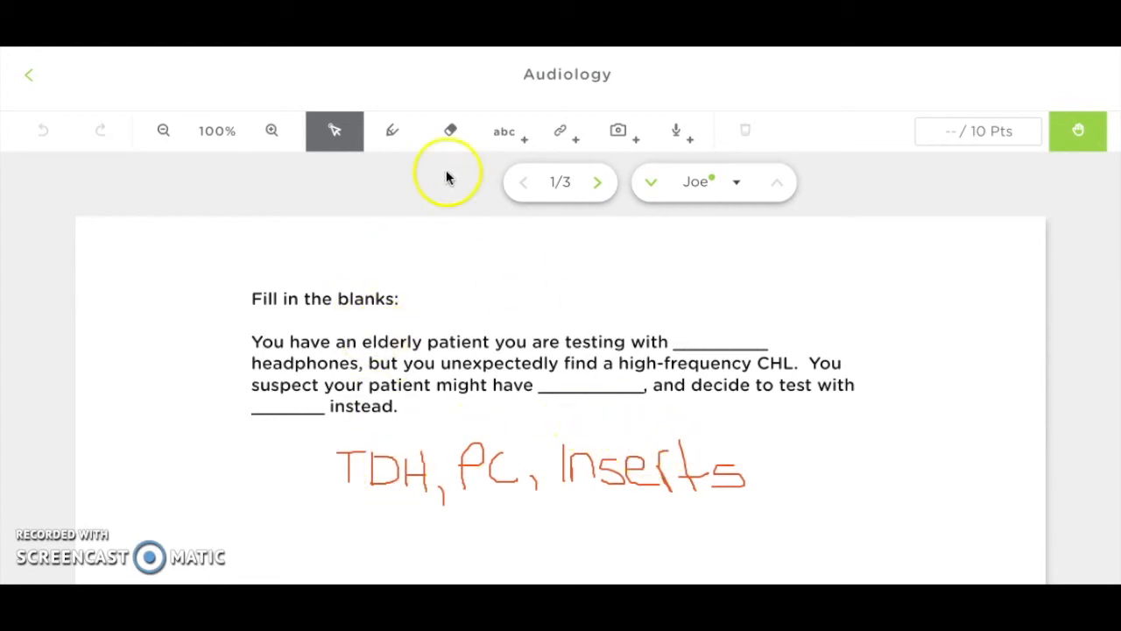
click(742, 130)
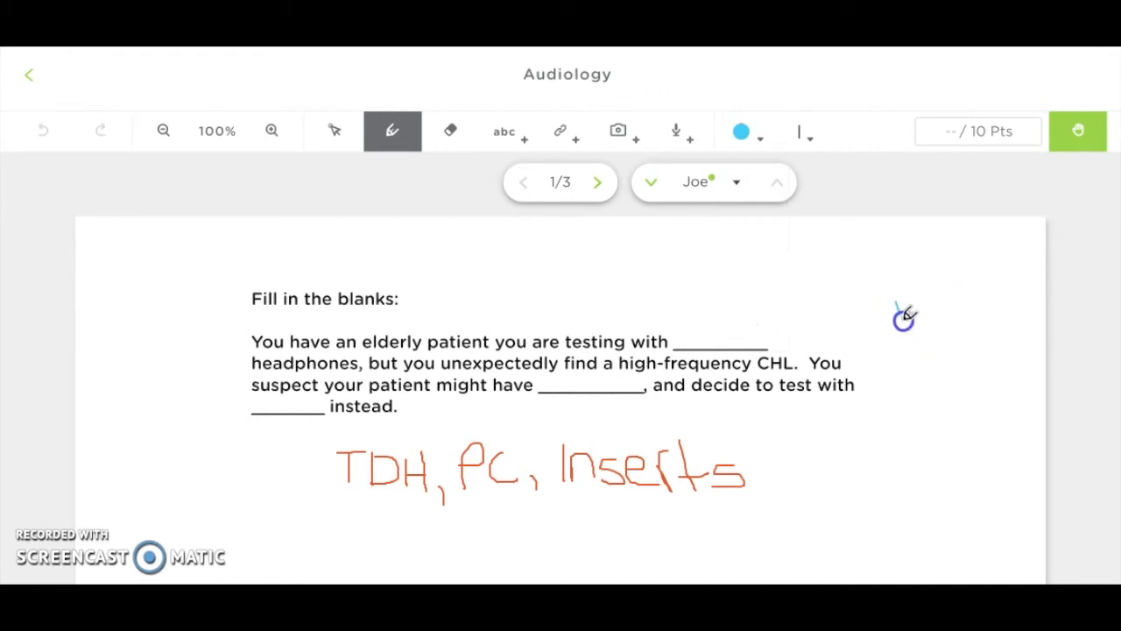
drag(908, 329, 954, 238)
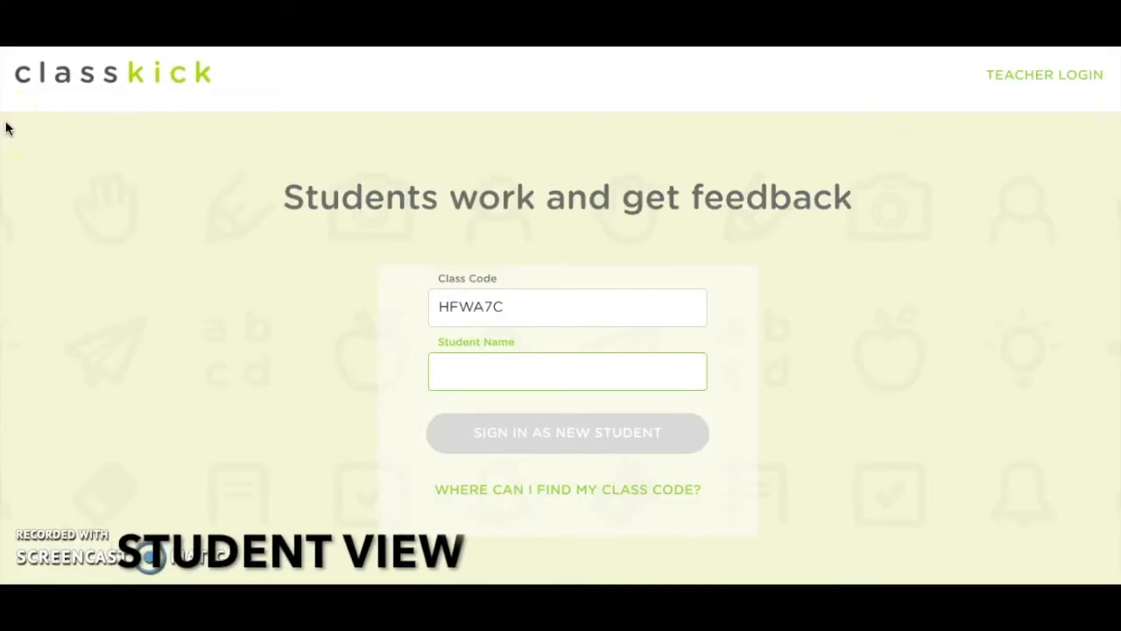
Sign in to the student view with the name Joe
text(Joe)
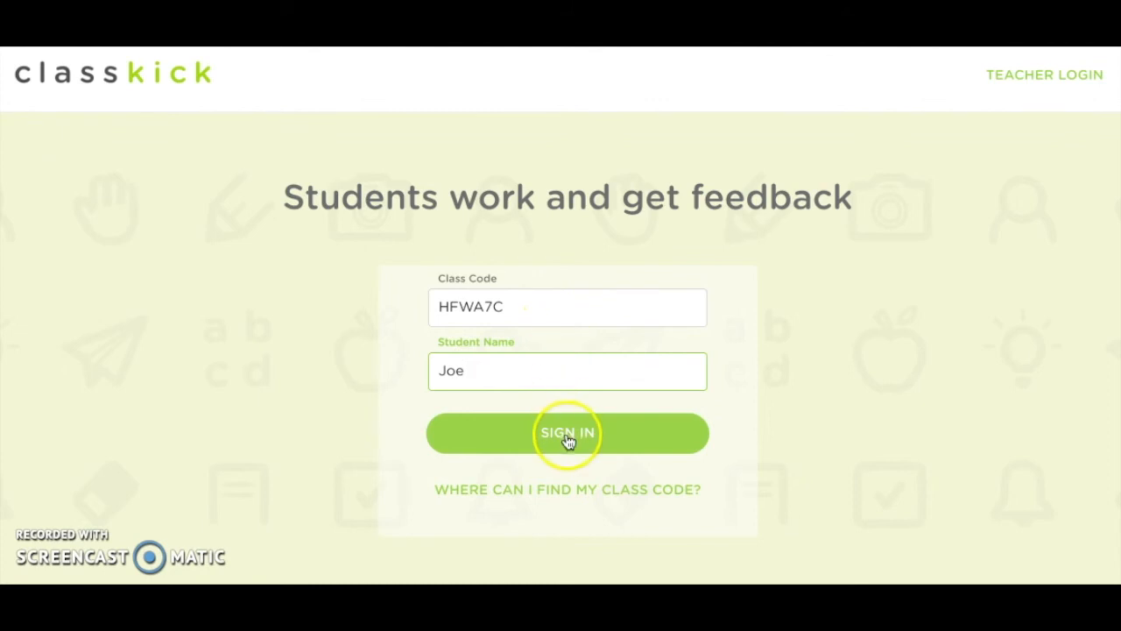
click(568, 433)
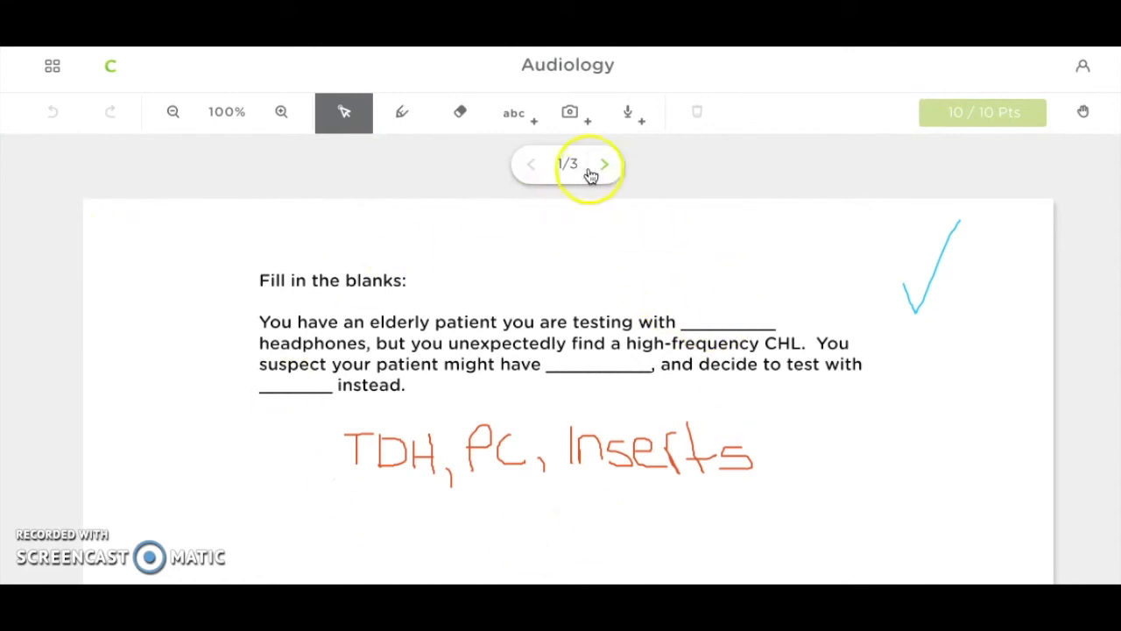
Advance to slide 2 of 3, Joe's labelled ear diagram with cochlea filled in
click(604, 164)
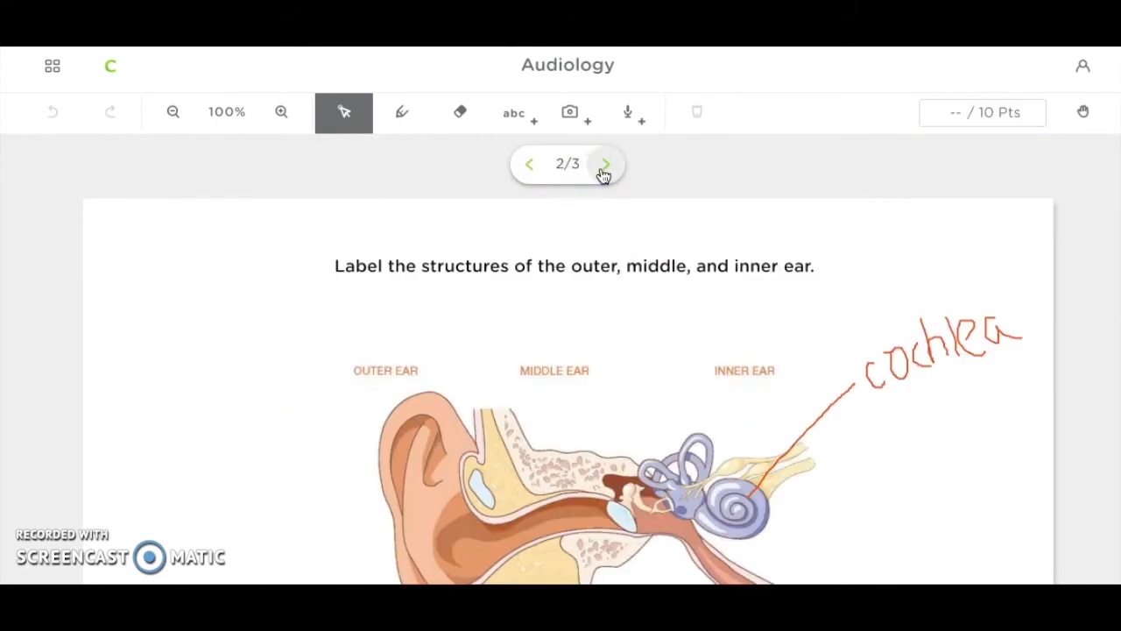